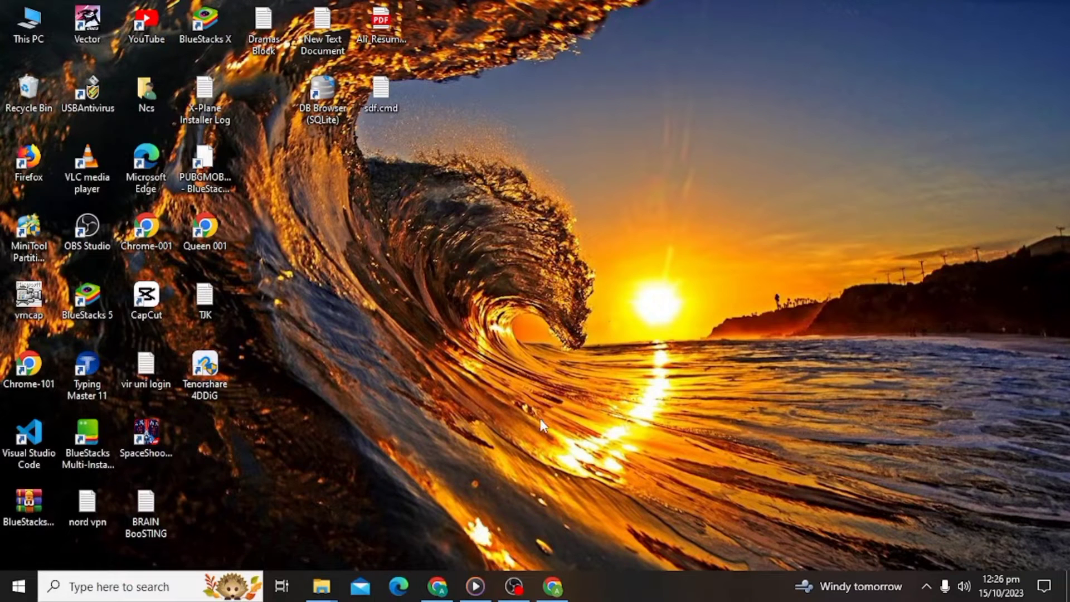
Search Google in Chrome for 'pip file download' and open the GeeksforGeeks pip article
left_click(437, 586)
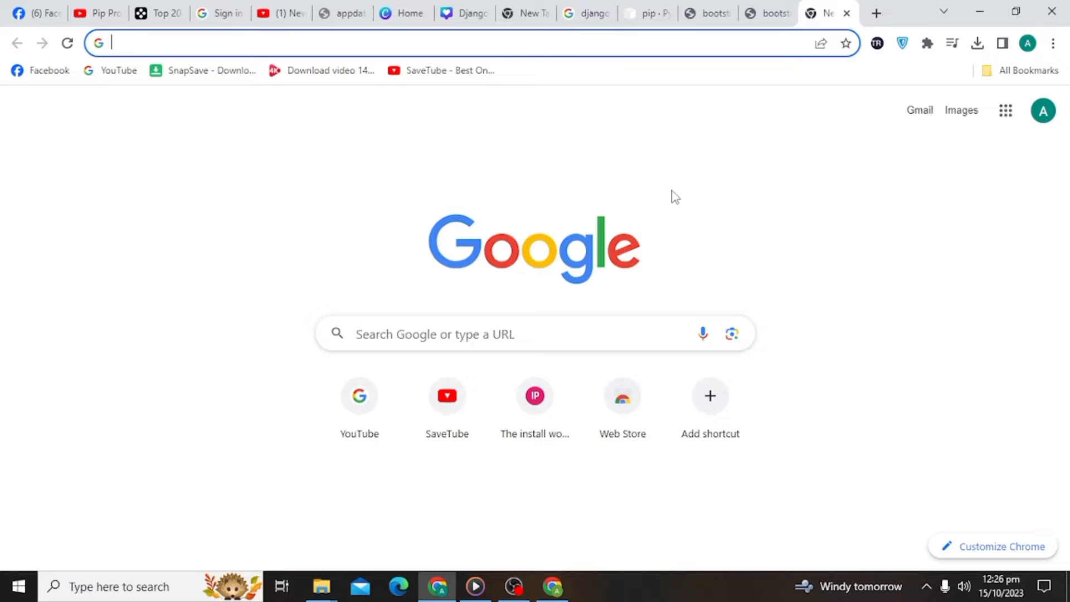
type("pip file download")
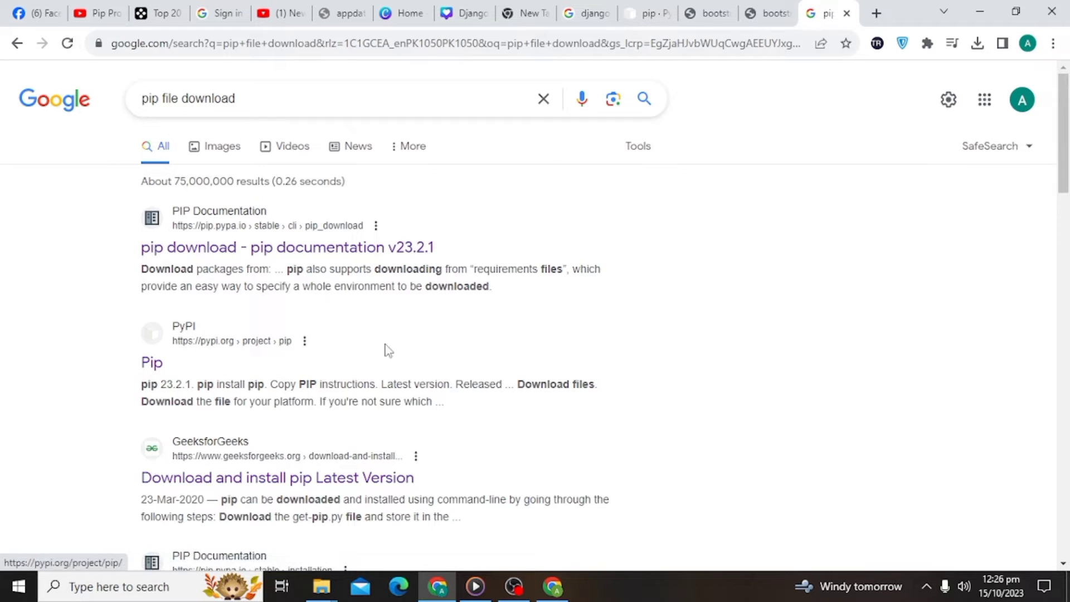
mouse_move(274, 493)
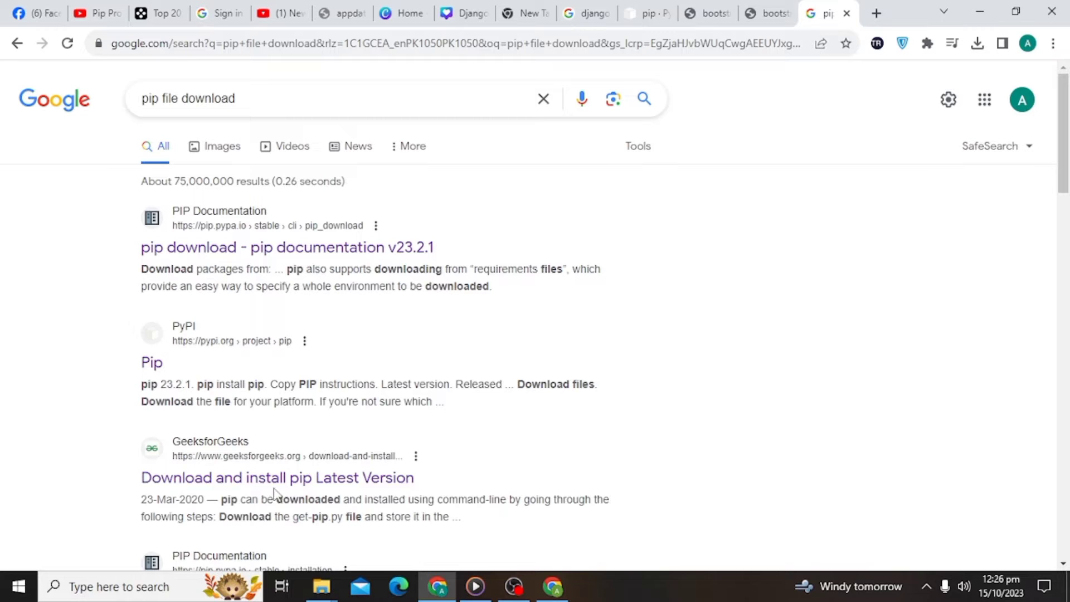
left_click(277, 477)
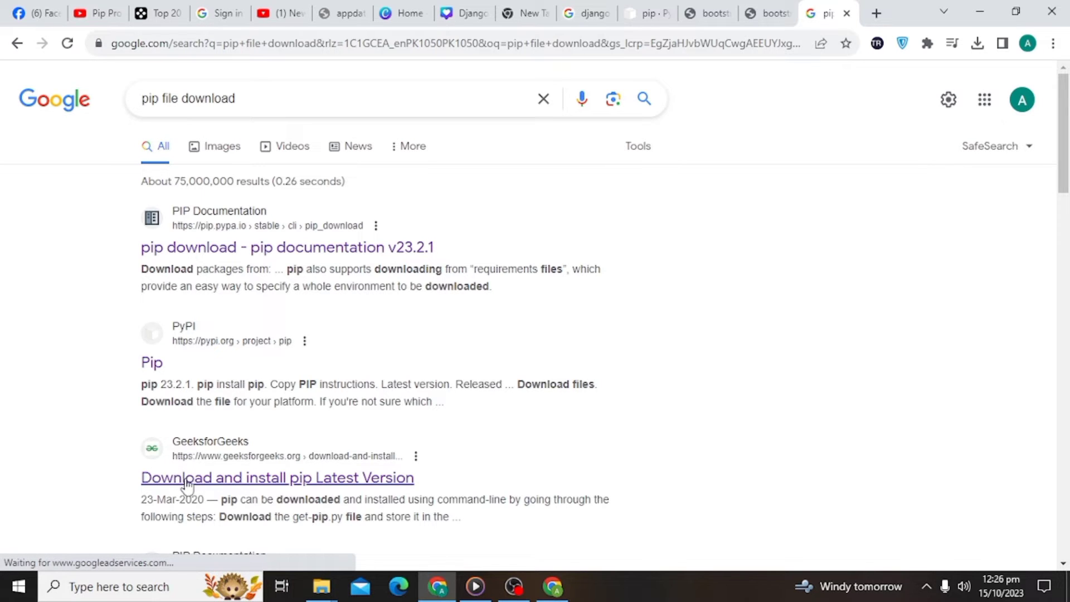
Follow the guide's Windows section to the get-pip.py script page and save it to disk
left_click(277, 478)
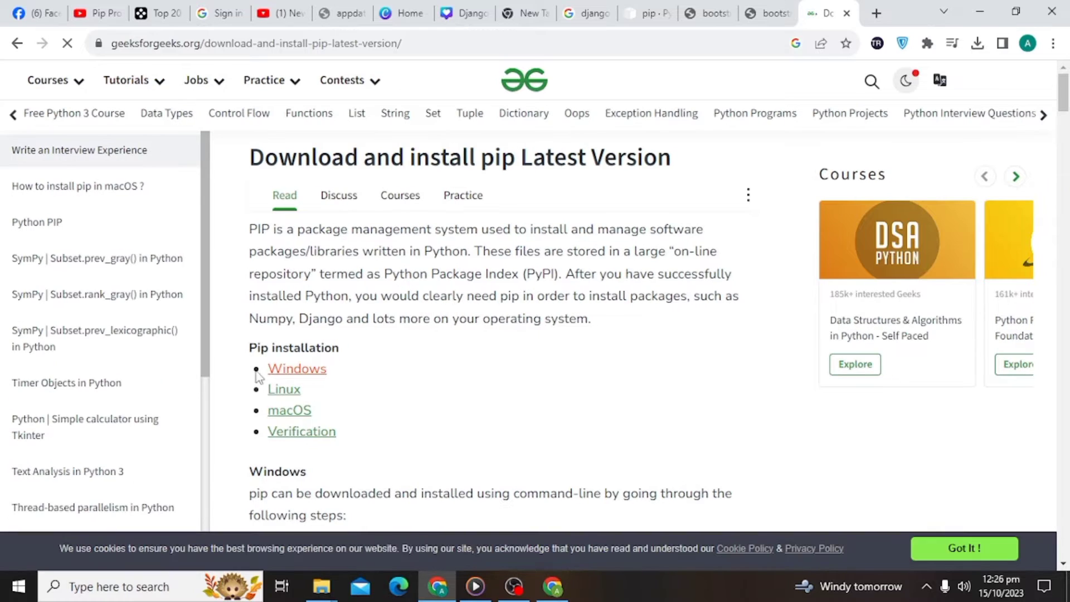
left_click(297, 369)
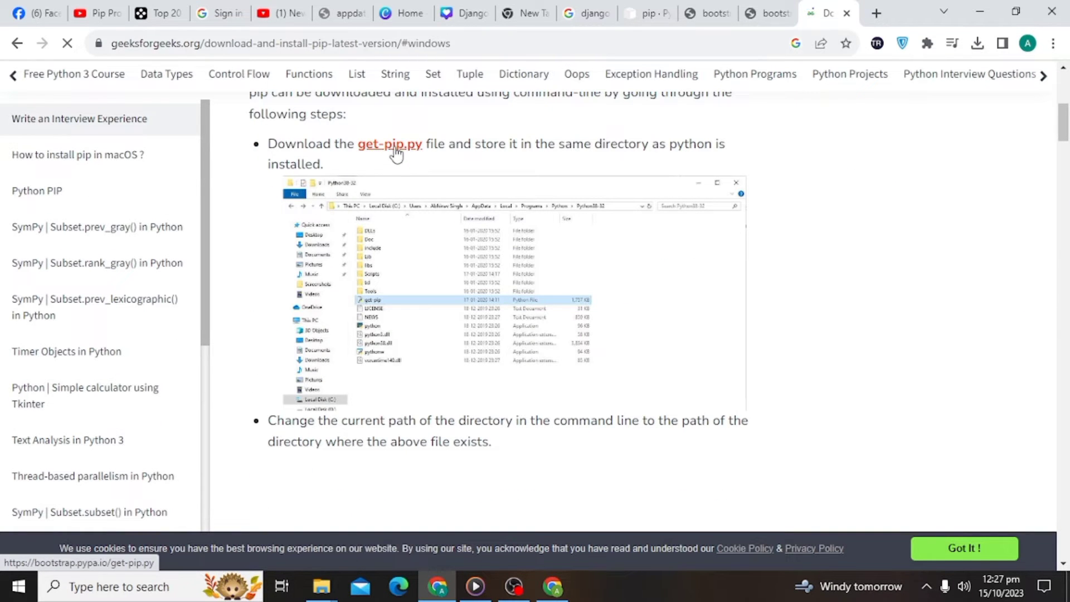
left_click(389, 144)
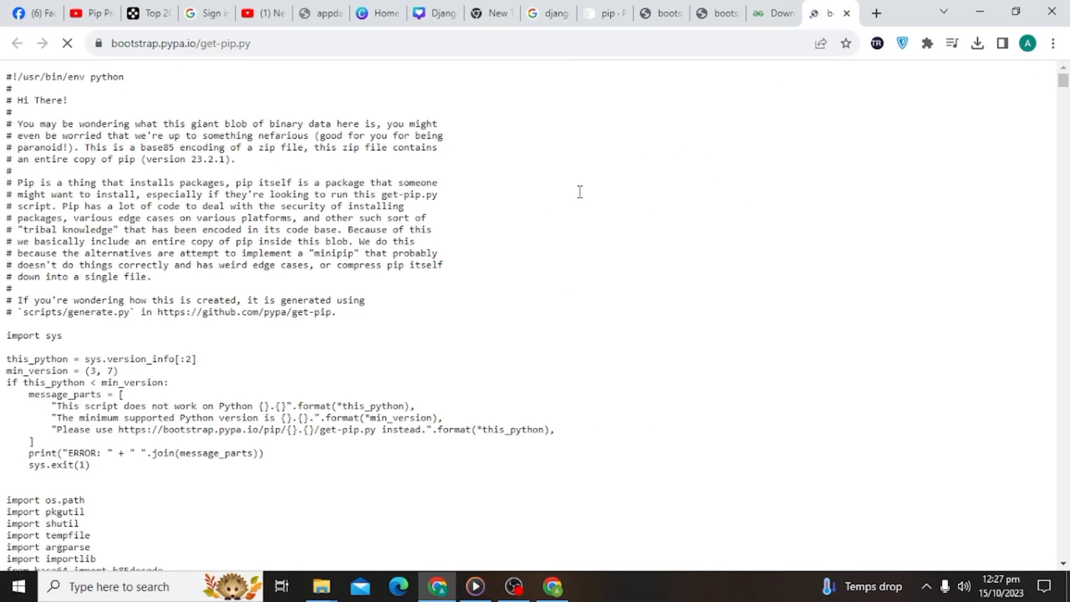
right_click(579, 191)
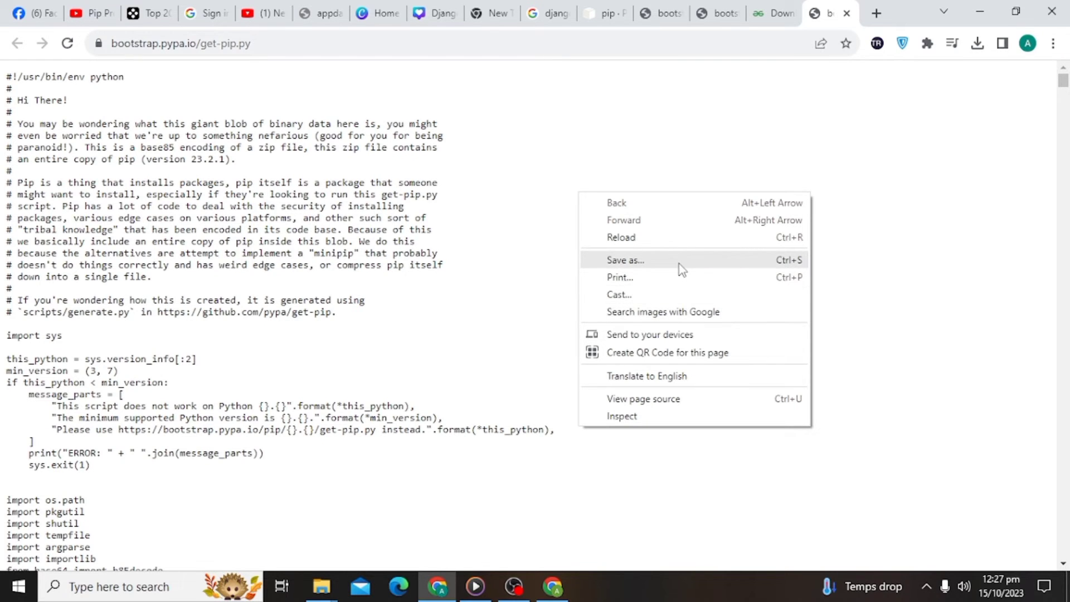
left_click(624, 261)
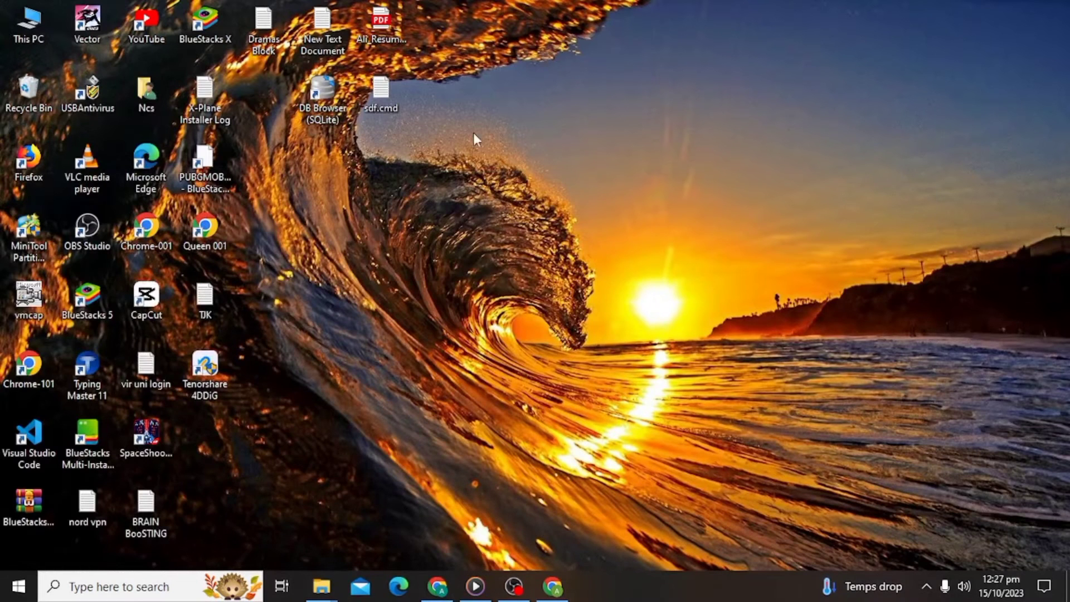
Open This PC and cut the downloaded get-pip script from Downloads
left_click(29, 24)
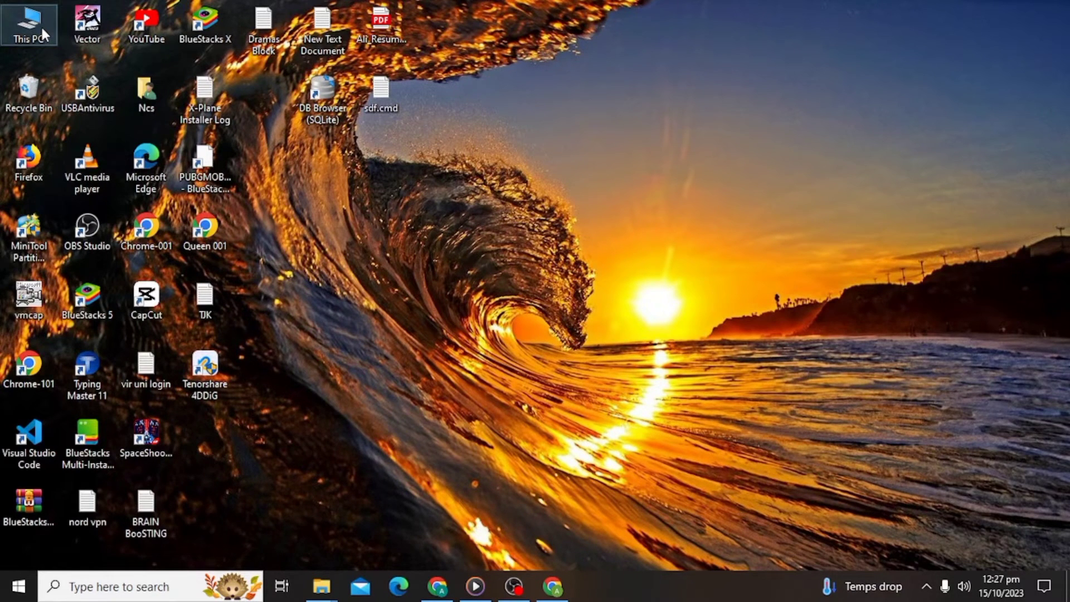
double_click(29, 24)
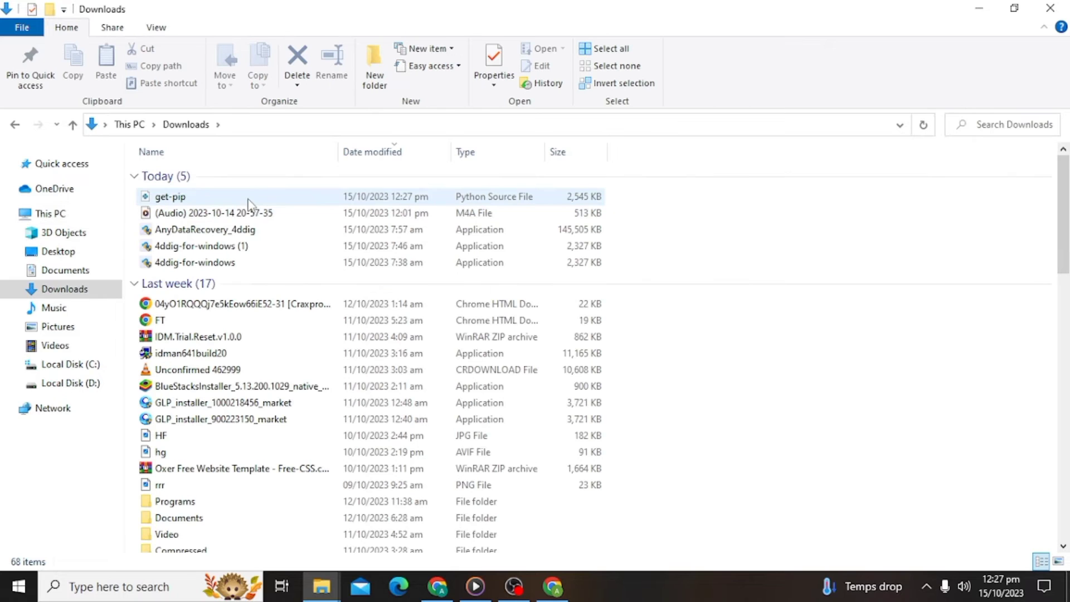
left_click(169, 196)
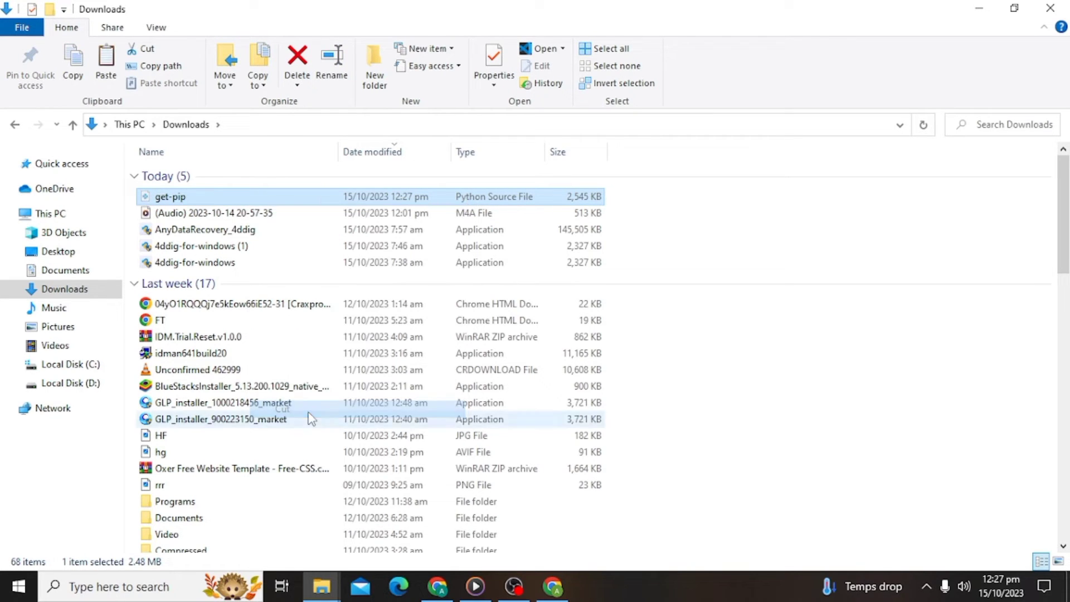
Open D:\Python and replace the older get-pip copy with the new one
left_click(70, 383)
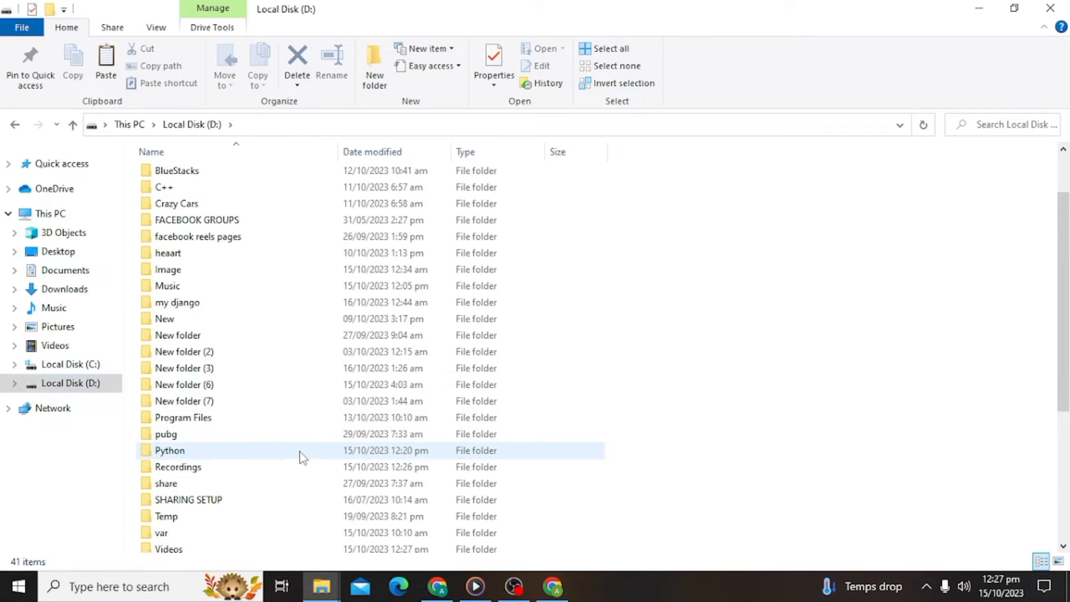
double_click(169, 450)
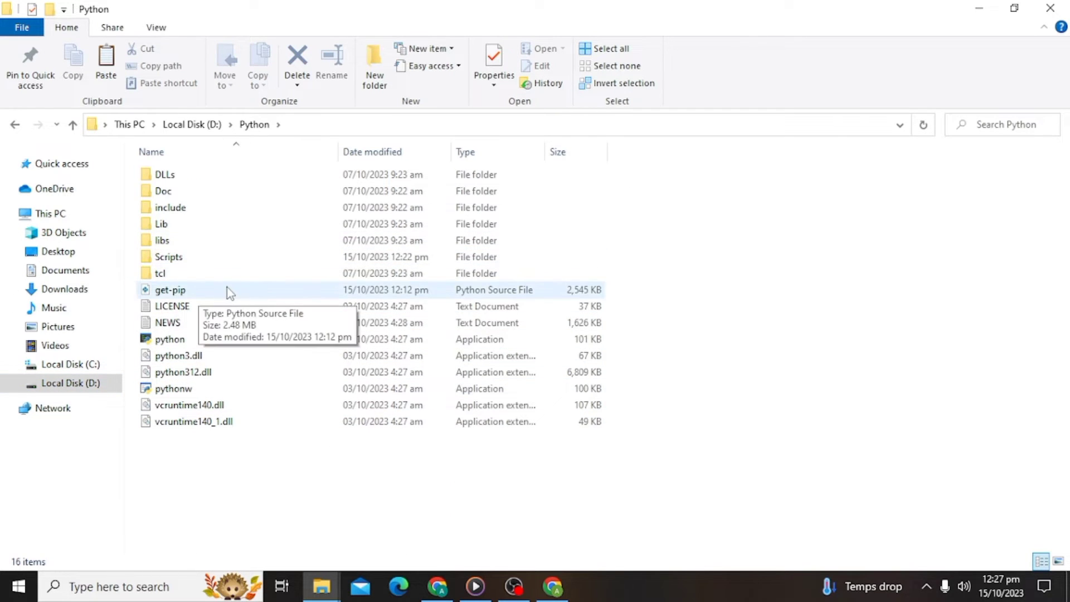
right_click(170, 289)
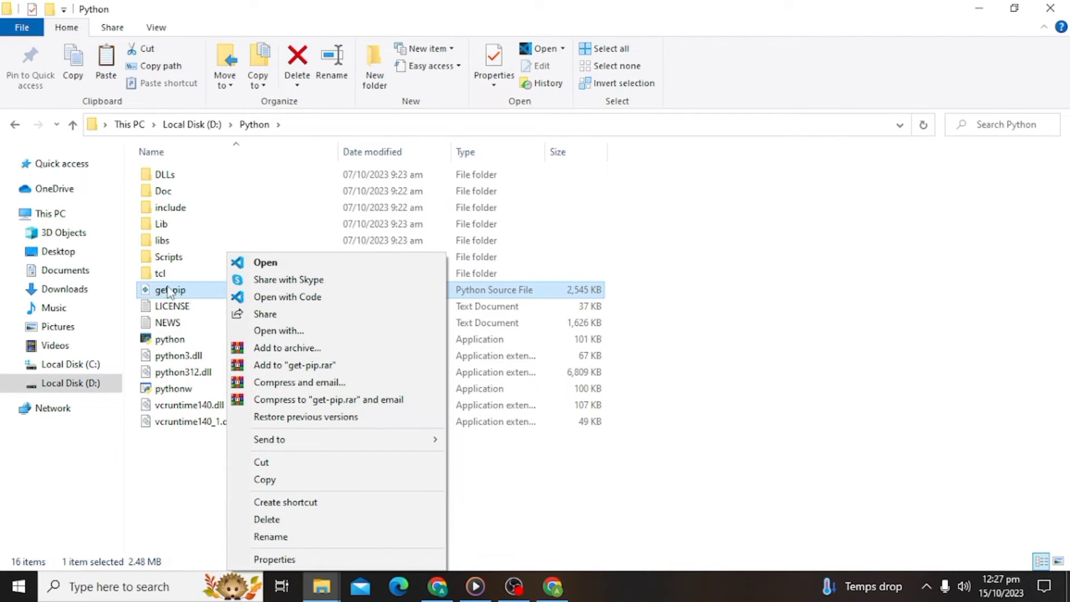
left_click(267, 519)
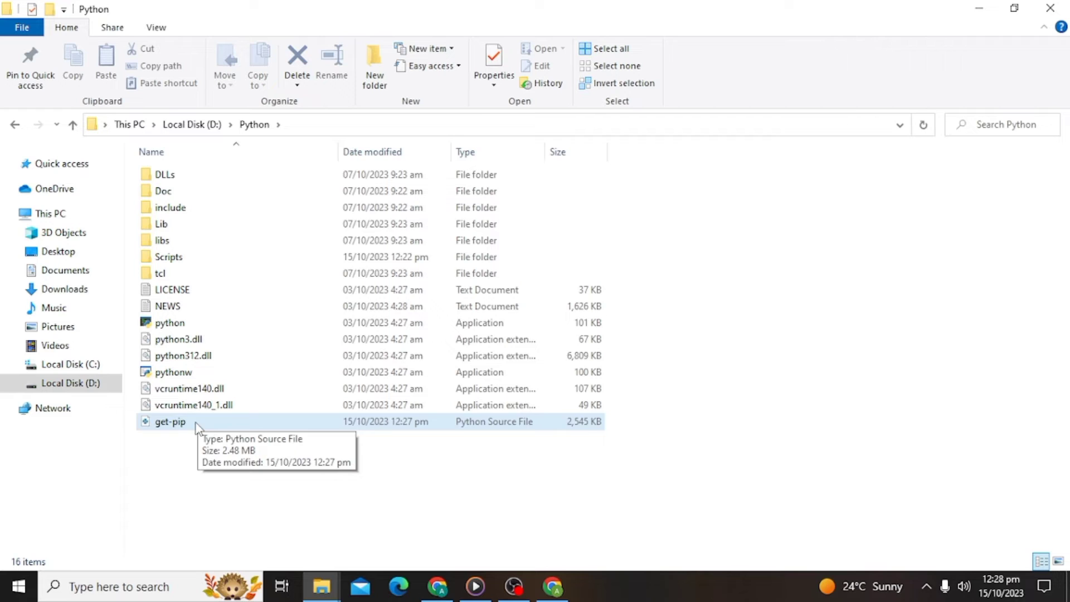
Open Command Prompt in D:\Python and run 'python get-pip.py' to install pip 23.2.1
type("c")
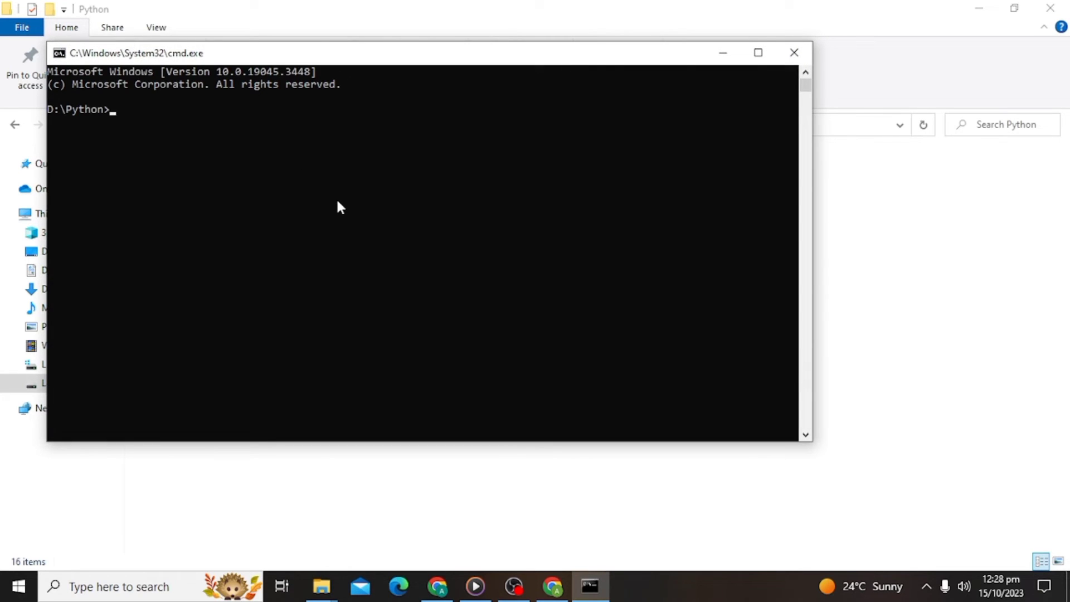
type("py")
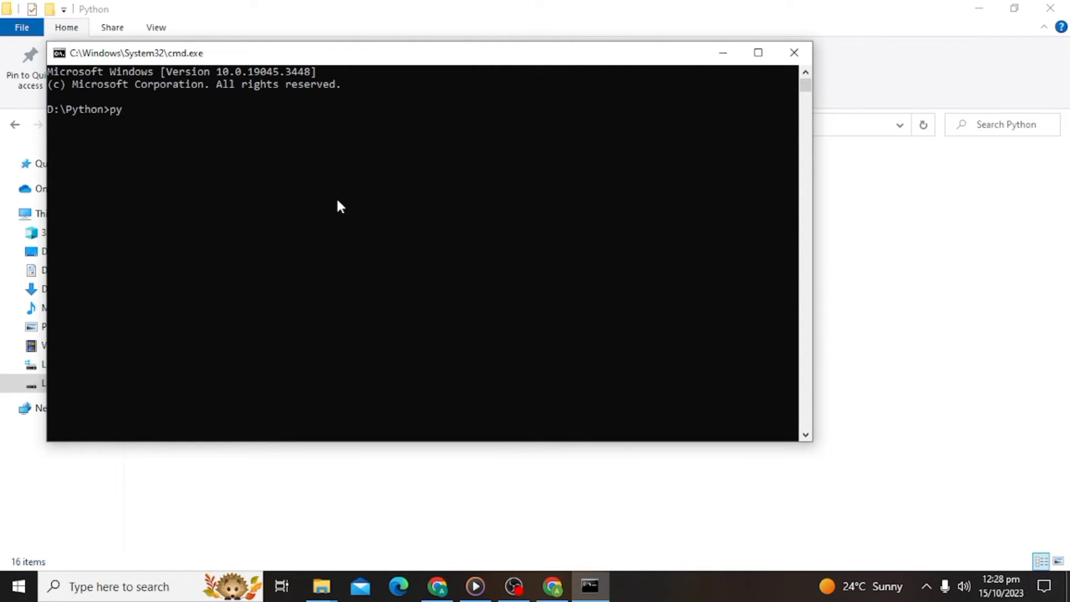
type("thon")
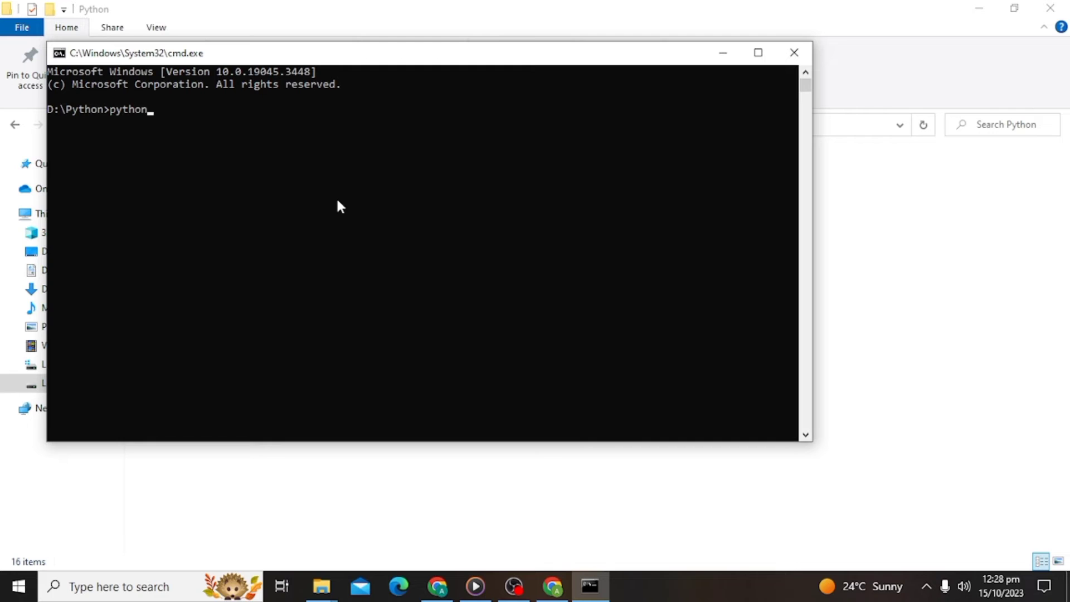
type("get")
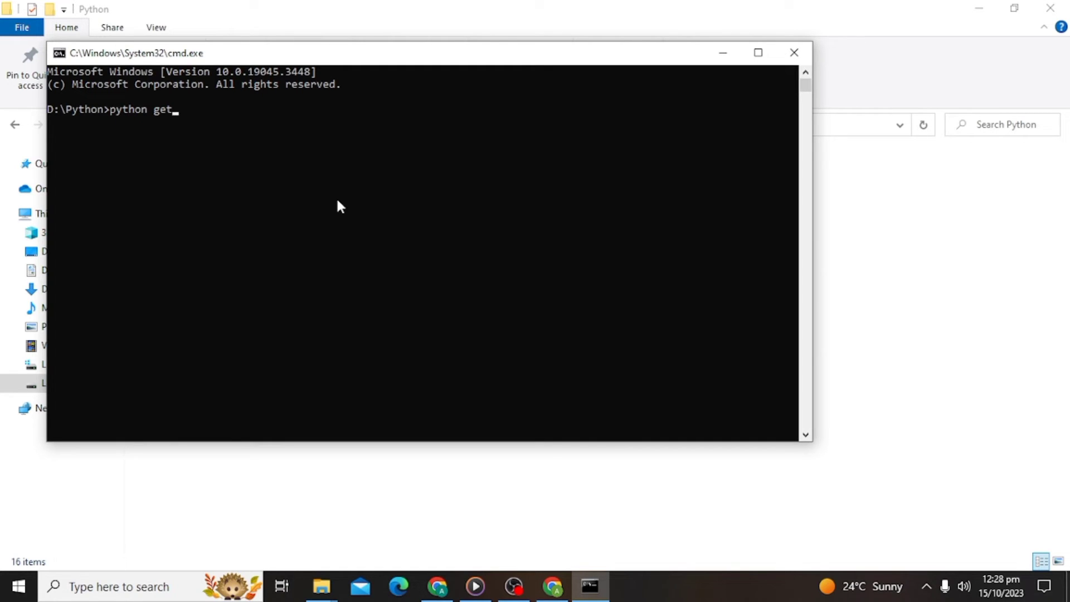
type("-")
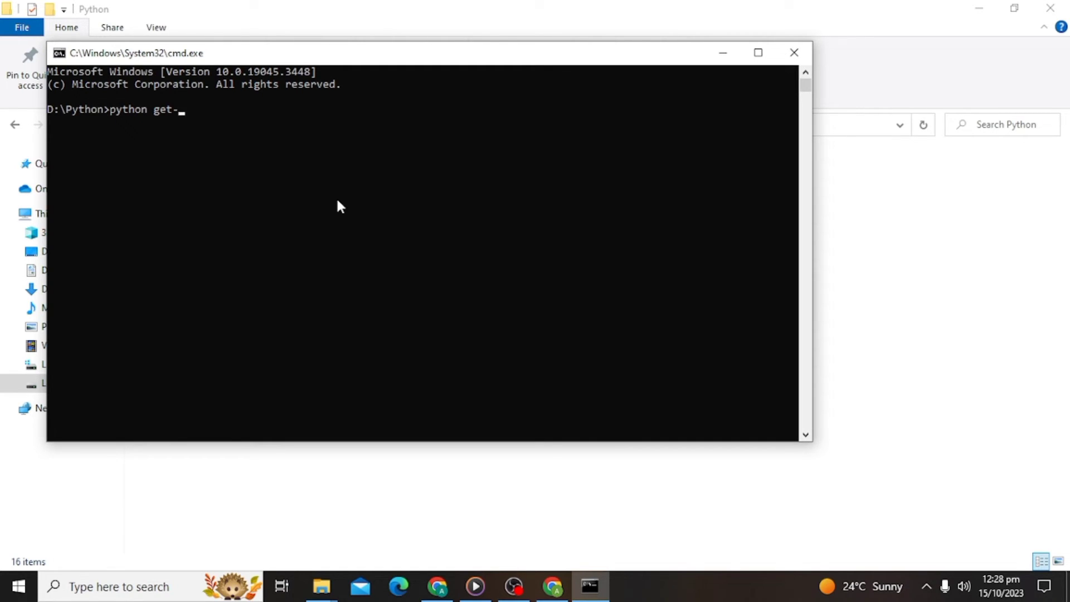
type("pip")
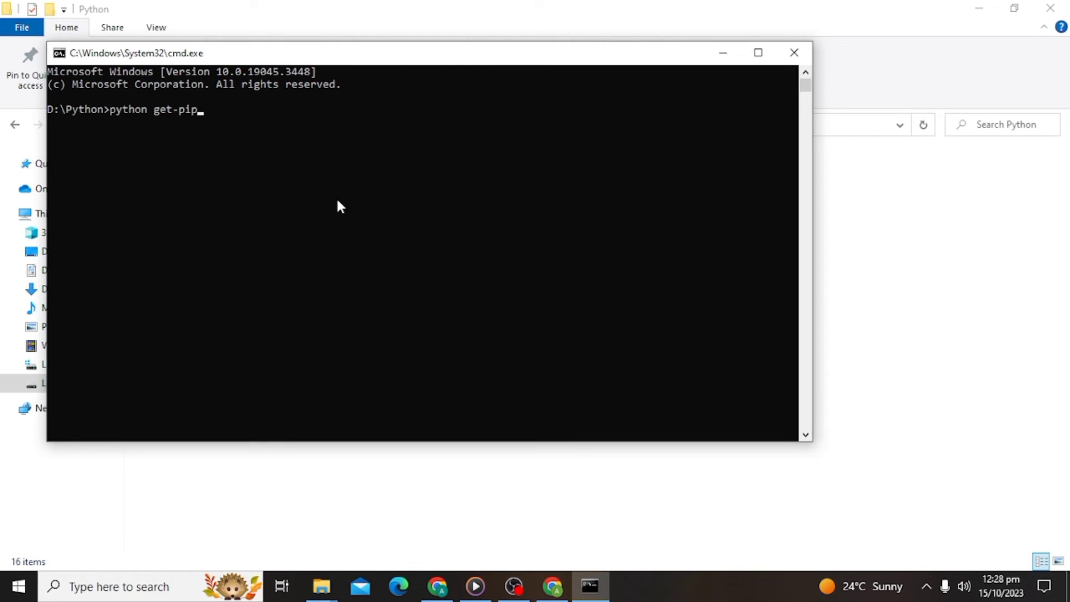
type(".py")
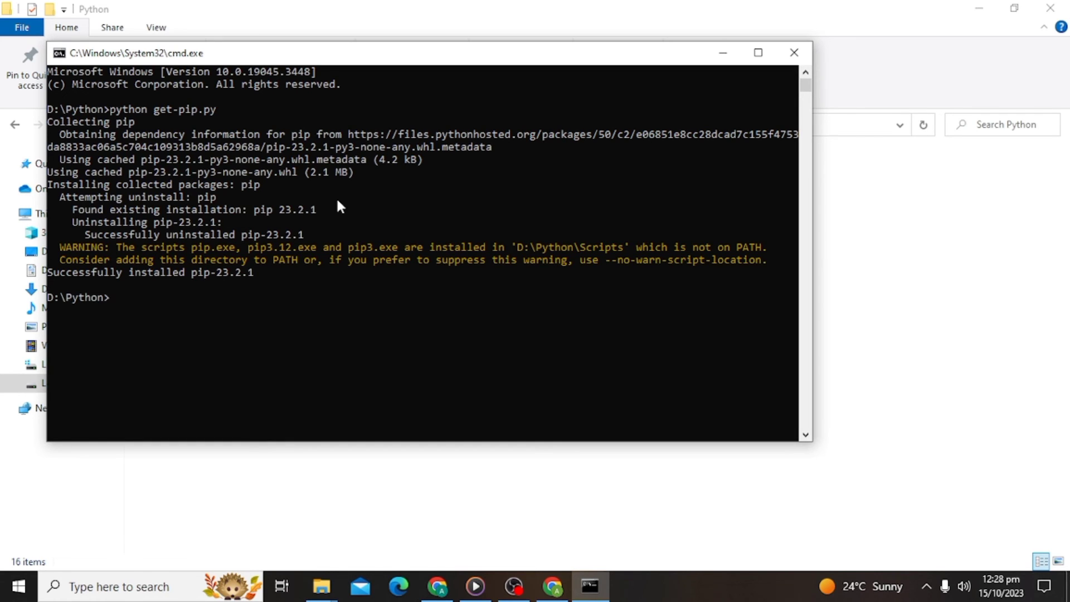
Try the pip command, then close Command Prompt and view pip executables in Scripts
type("pip")
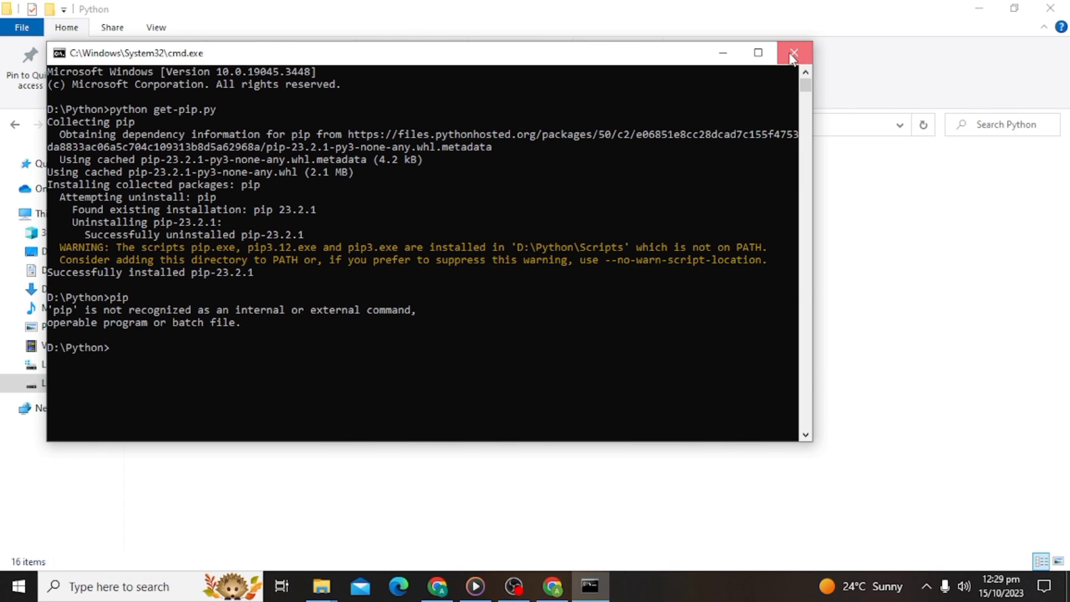
left_click(793, 54)
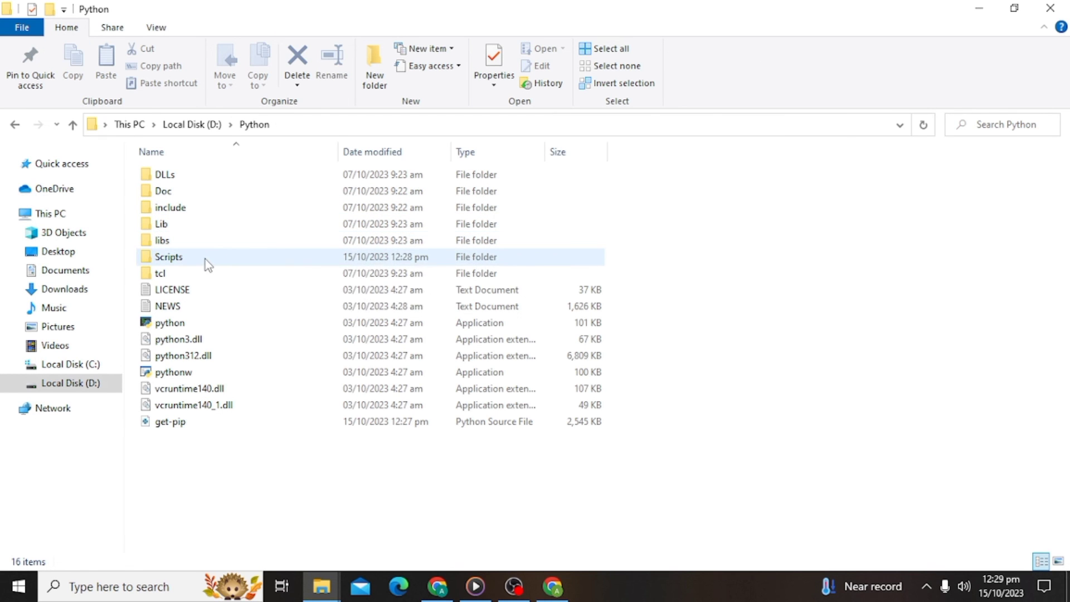
double_click(168, 257)
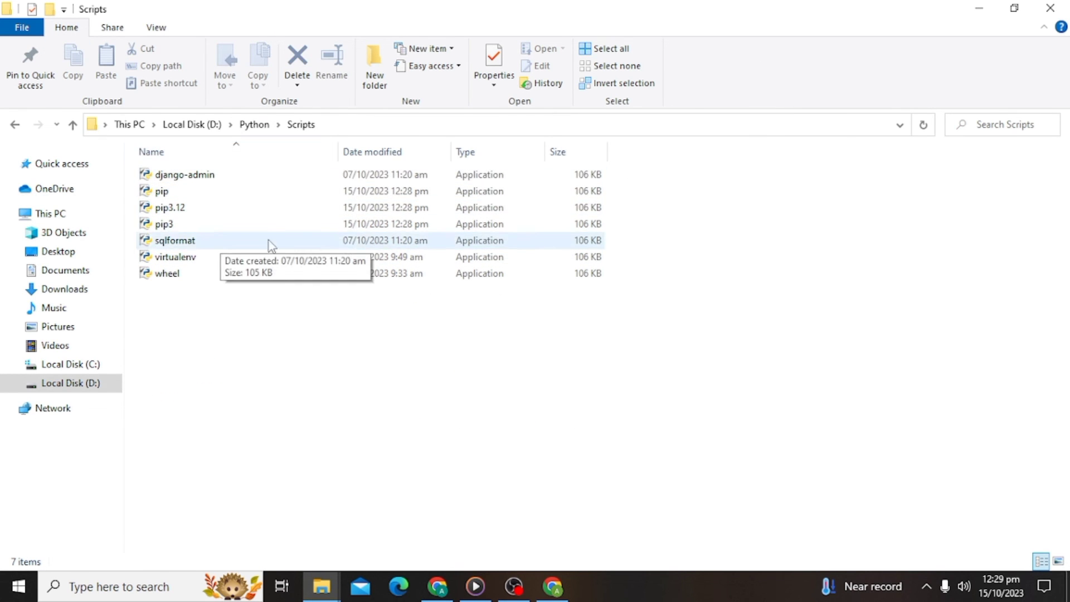
left_click(169, 207)
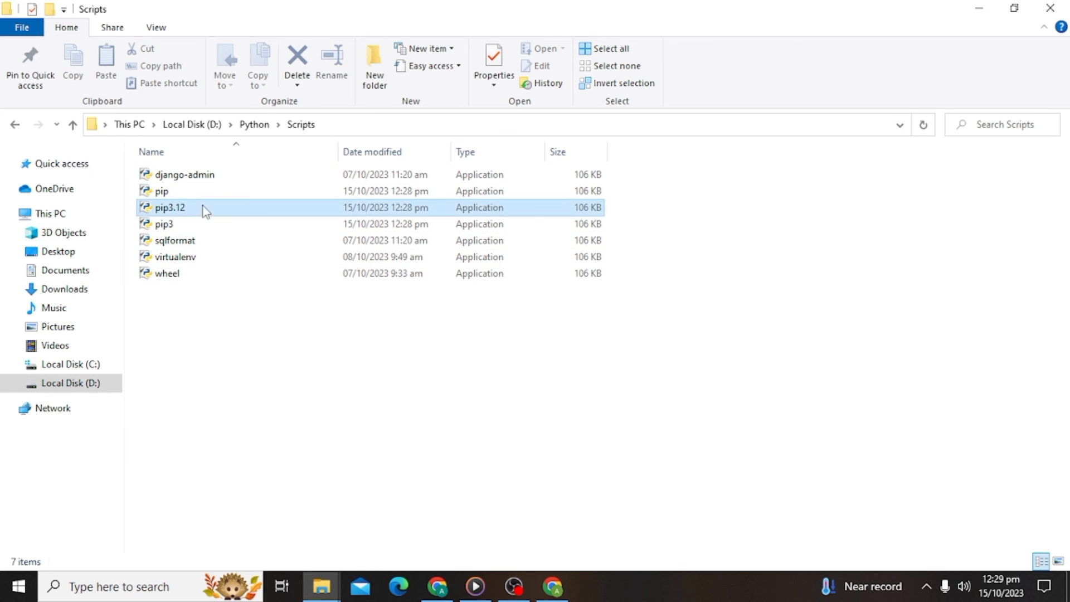